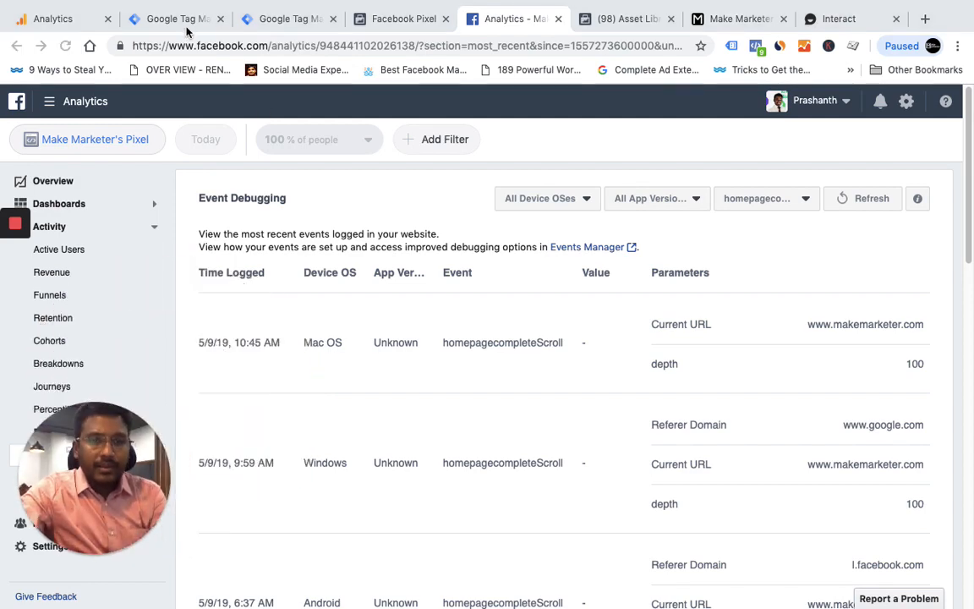
Step: Bring the HomePage 100Percent Scroll Trigger into edit mode and review its 100 percent vertical scroll settings
left_click(169, 19)
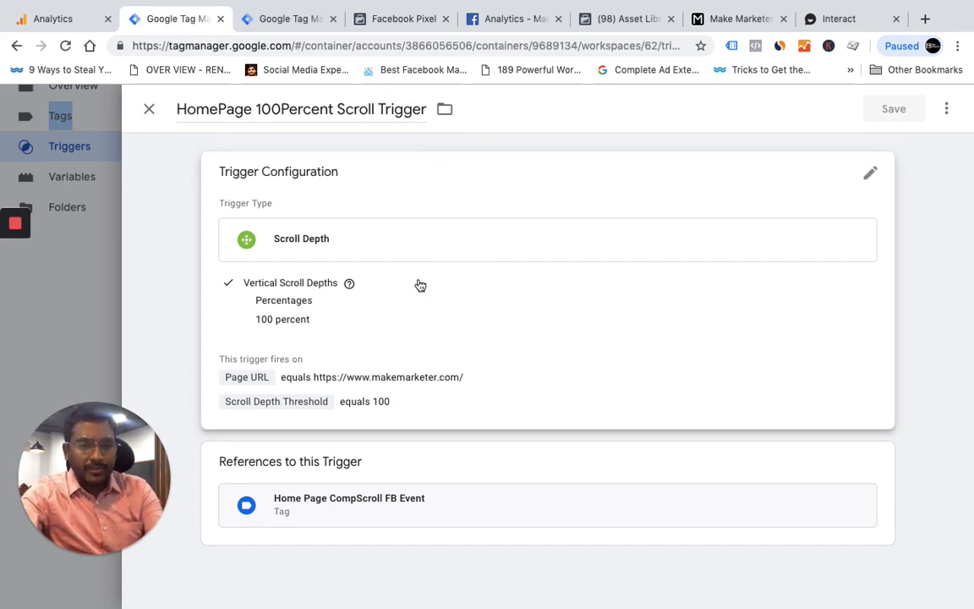
left_click(869, 172)
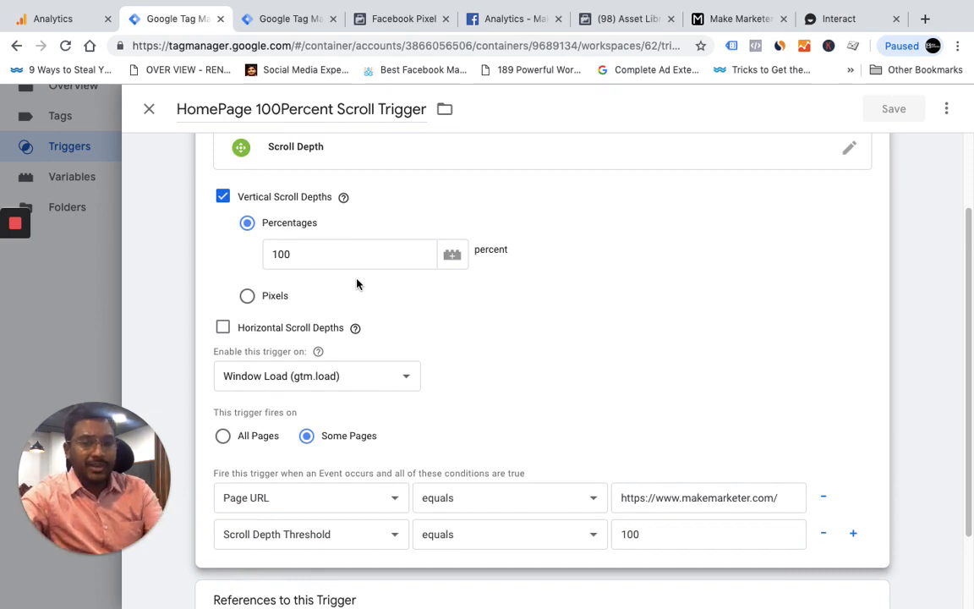
scroll("down", 3)
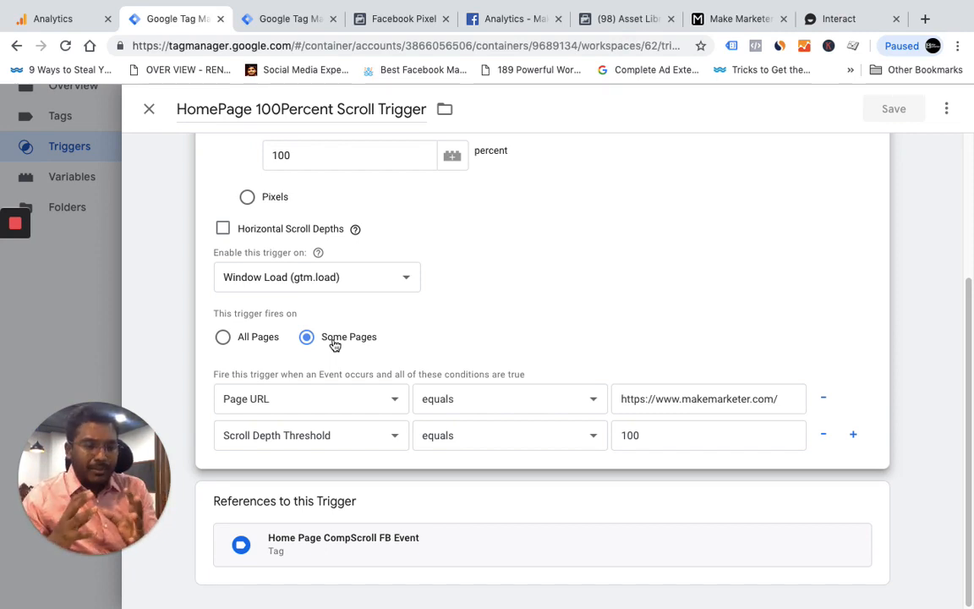
mouse_move(348, 343)
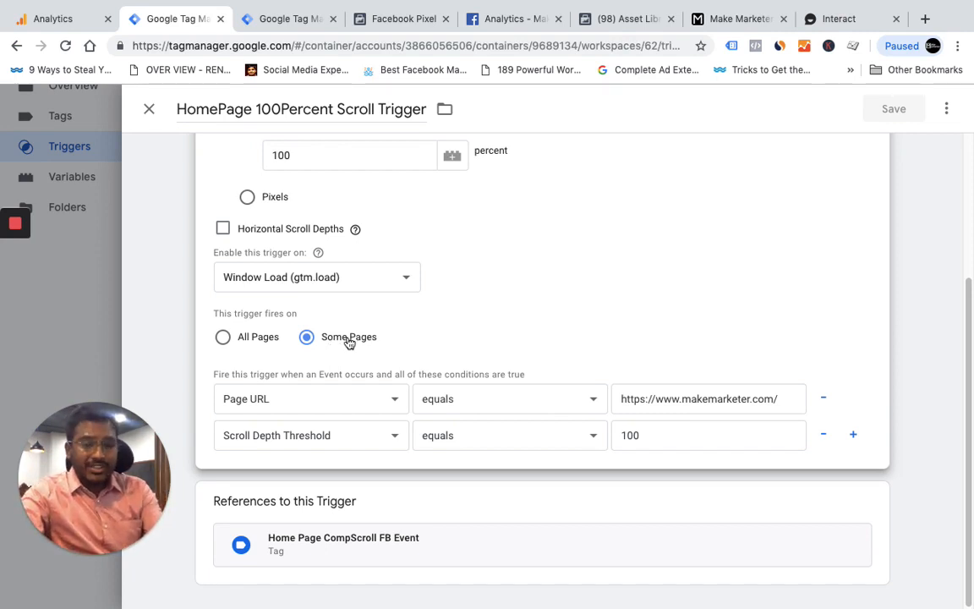
scroll("up", 3)
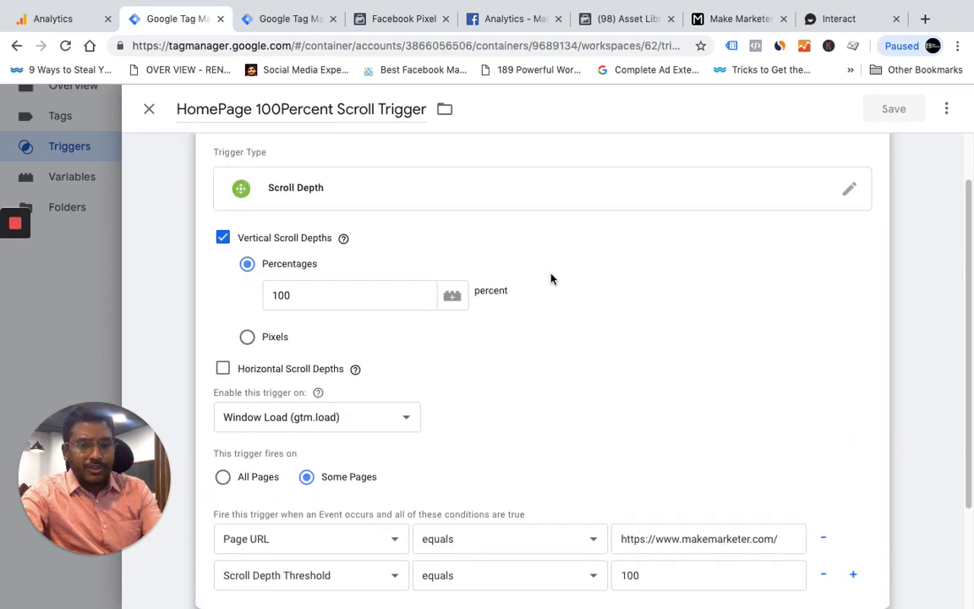
mouse_move(320, 310)
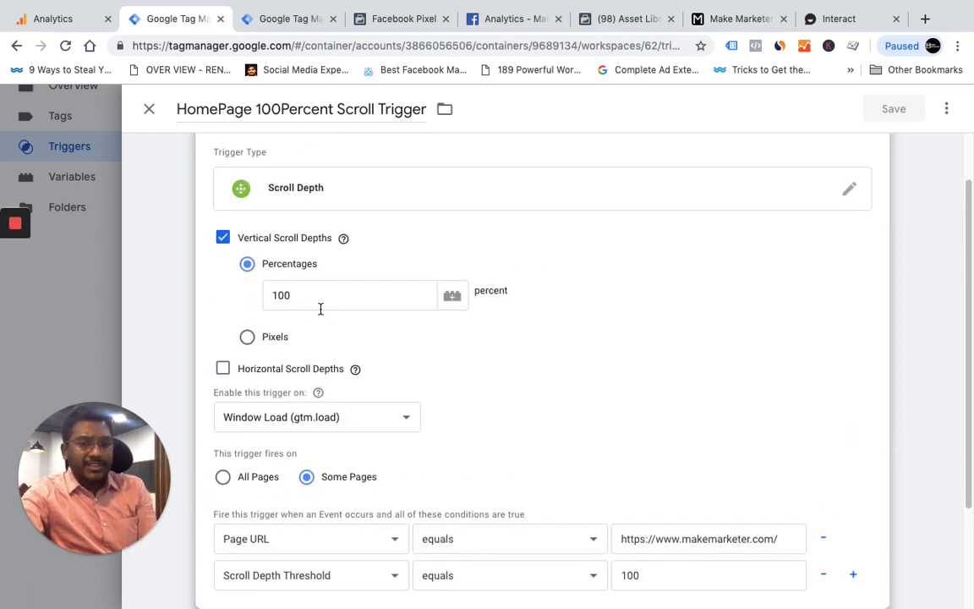
scroll("down", 3)
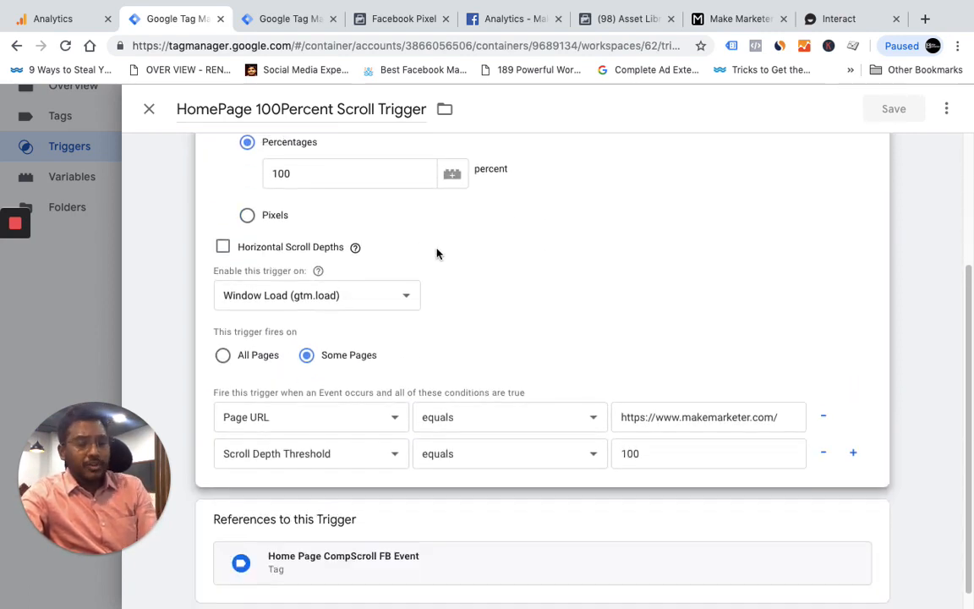
mouse_move(328, 372)
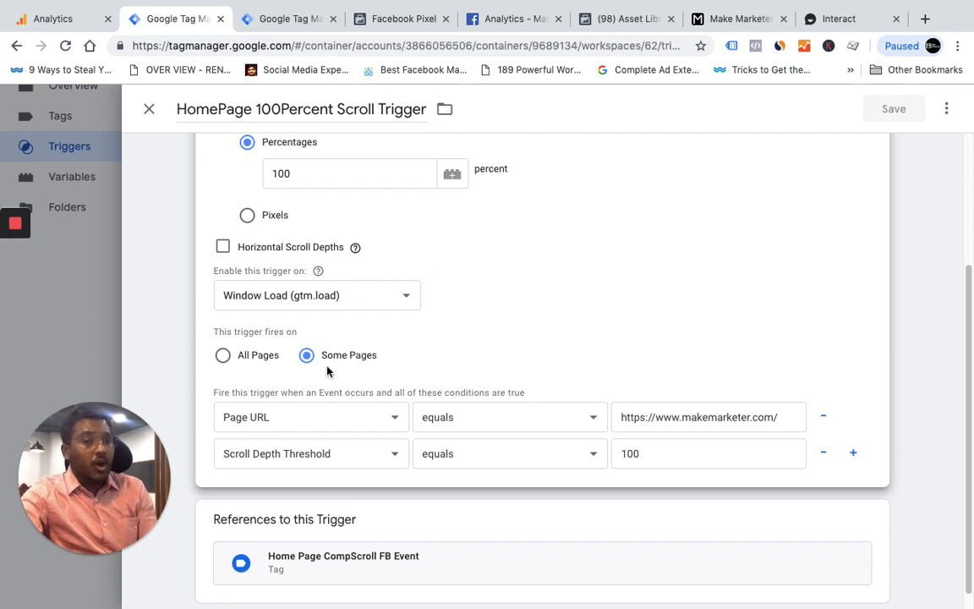
mouse_move(332, 382)
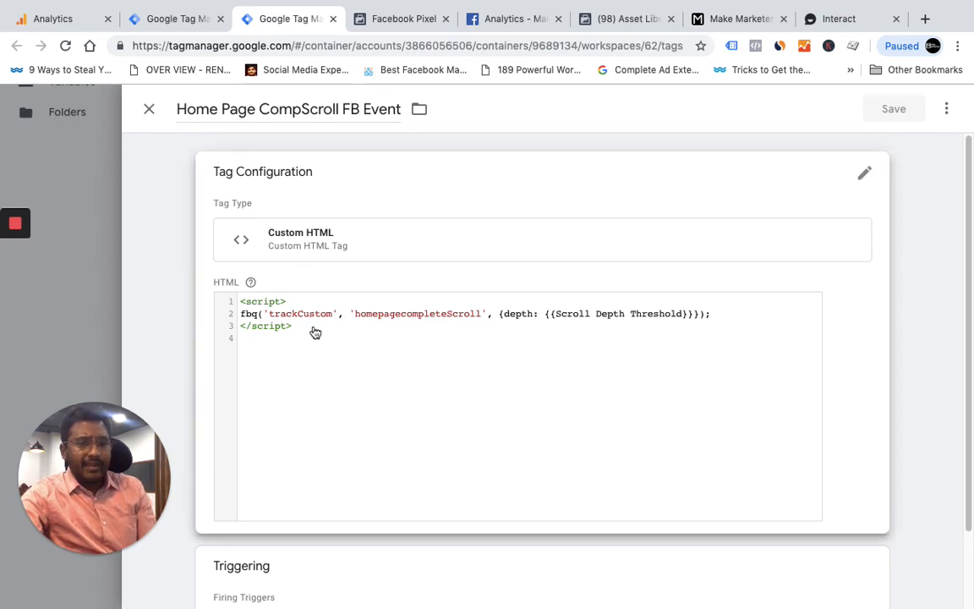
mouse_move(250, 324)
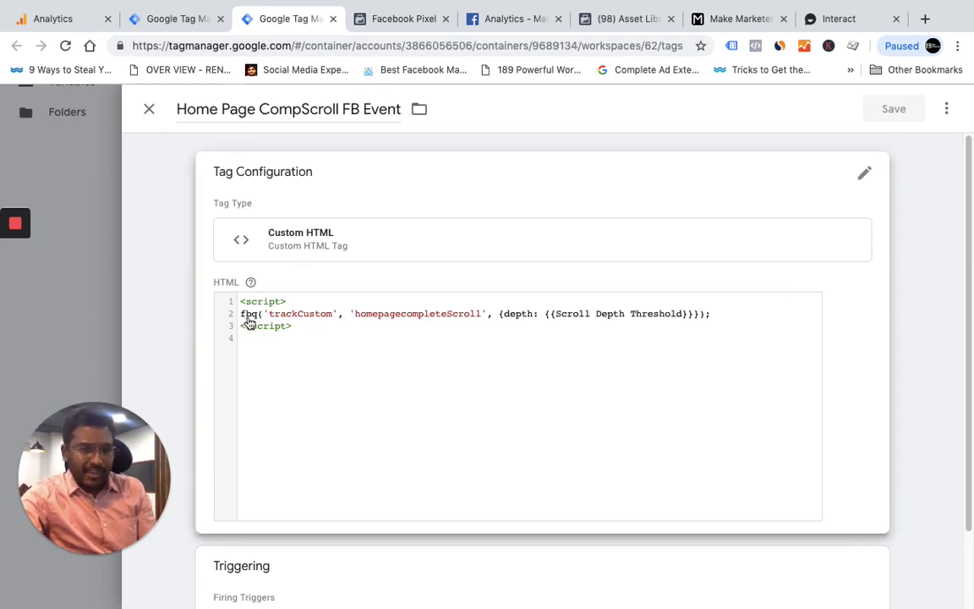
mouse_move(402, 324)
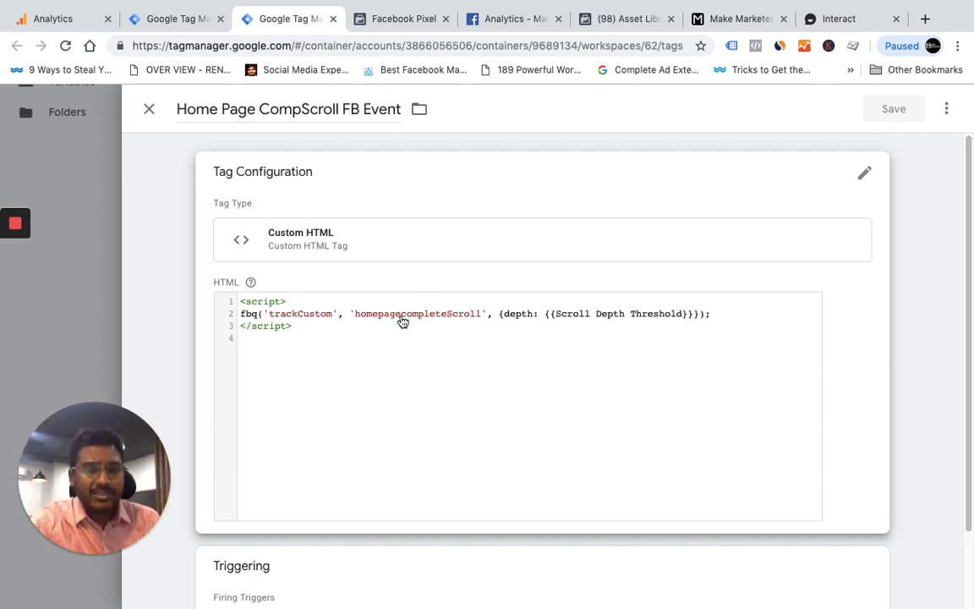
mouse_move(423, 328)
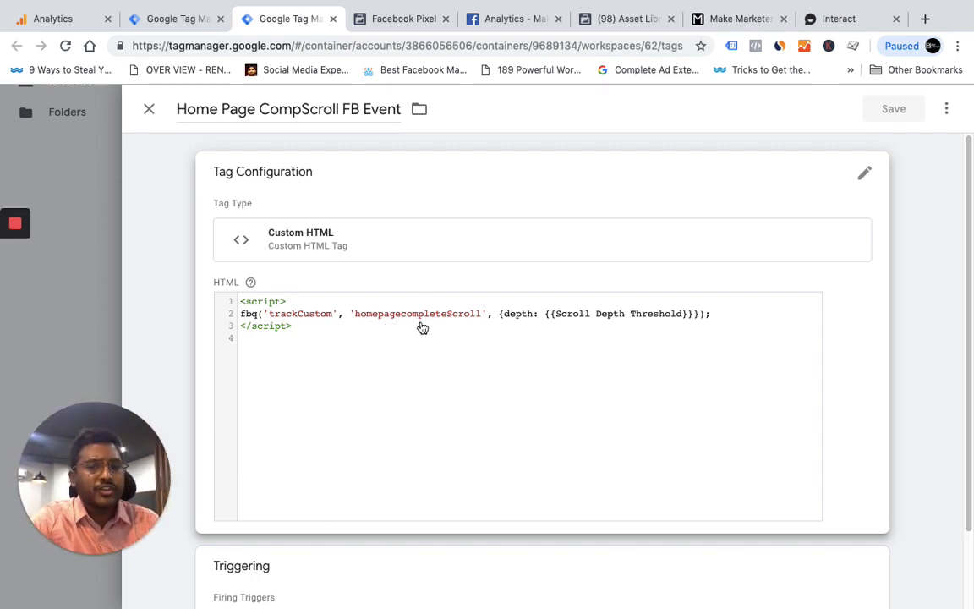
mouse_move(477, 325)
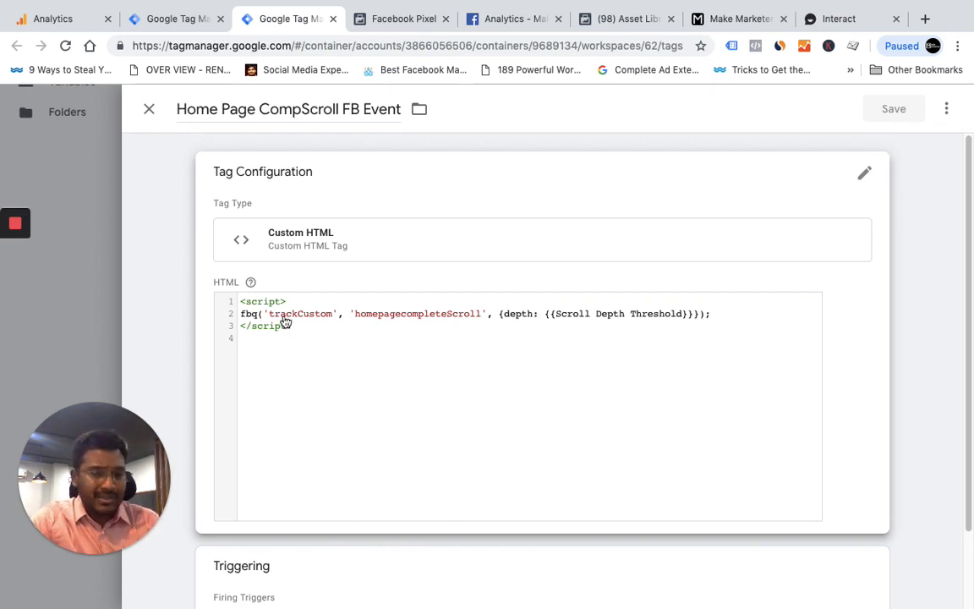
mouse_move(405, 323)
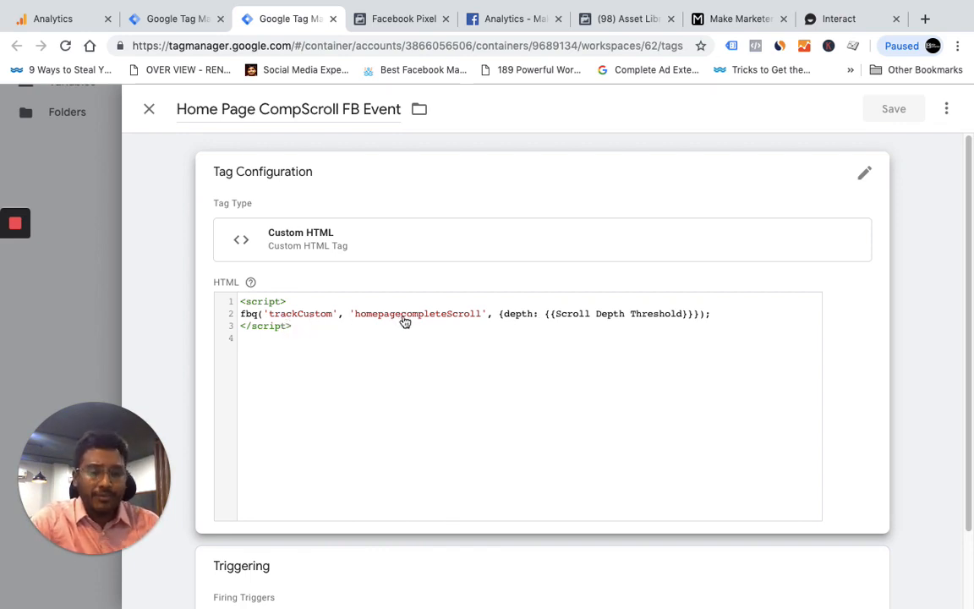
mouse_move(606, 319)
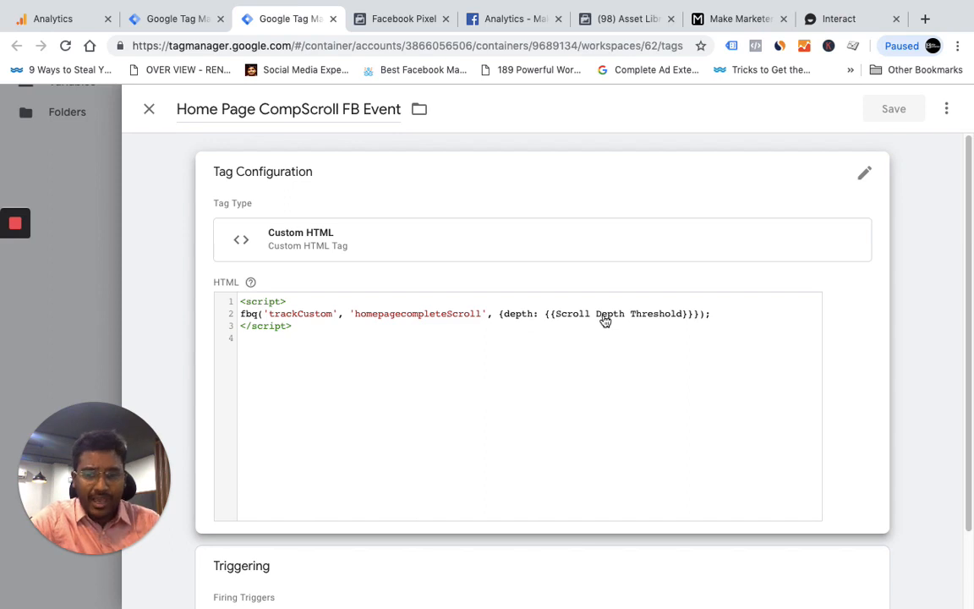
mouse_move(582, 418)
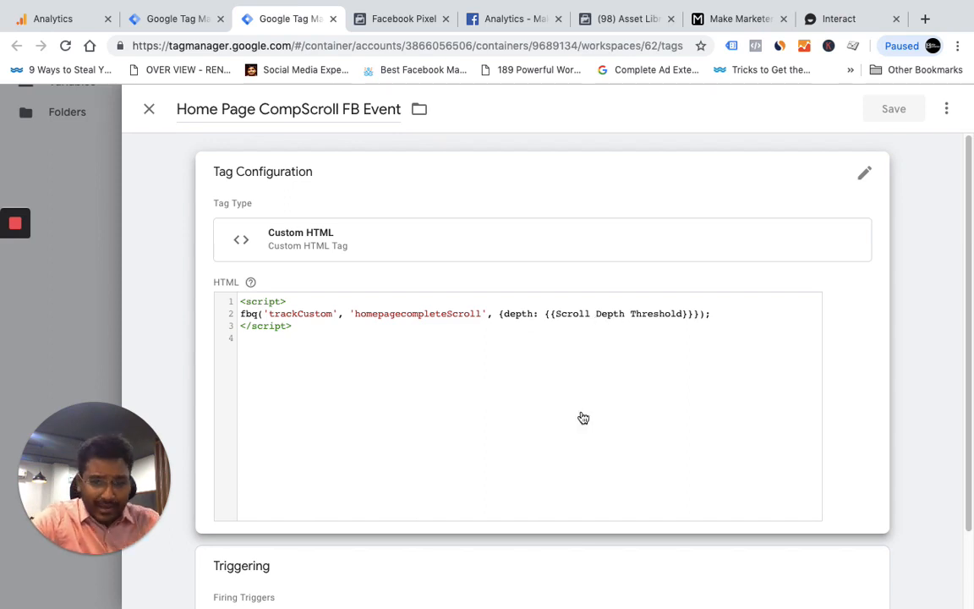
Step: Review the Home Page CompScroll FB Event tag's custom HTML down to its scroll-depth Triggering section
scroll("down", 3)
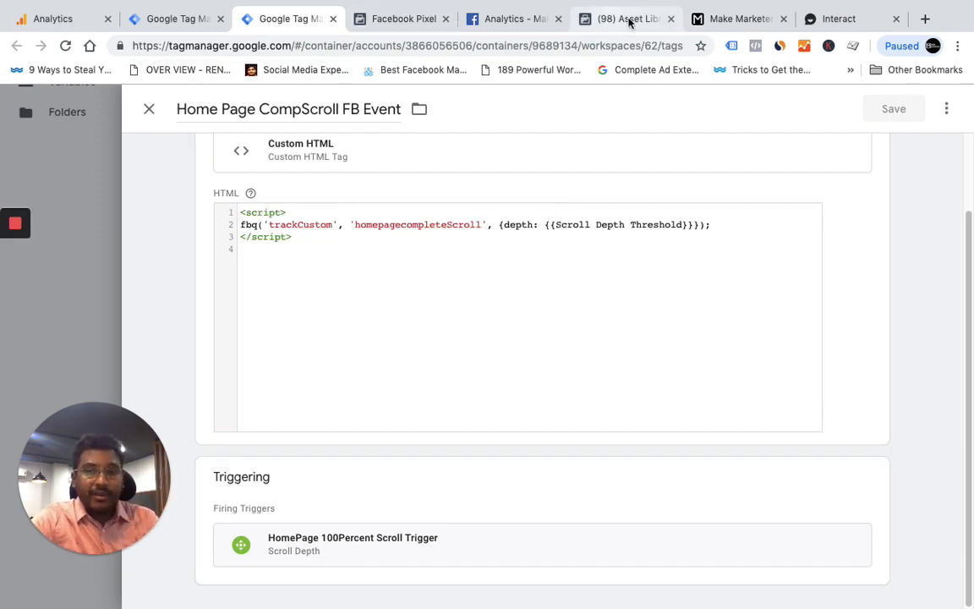
Step: Refresh the makemarketer.com homepage so the GTM preview panel relists the fired tags, including Facebook Base Pixel
left_click(737, 18)
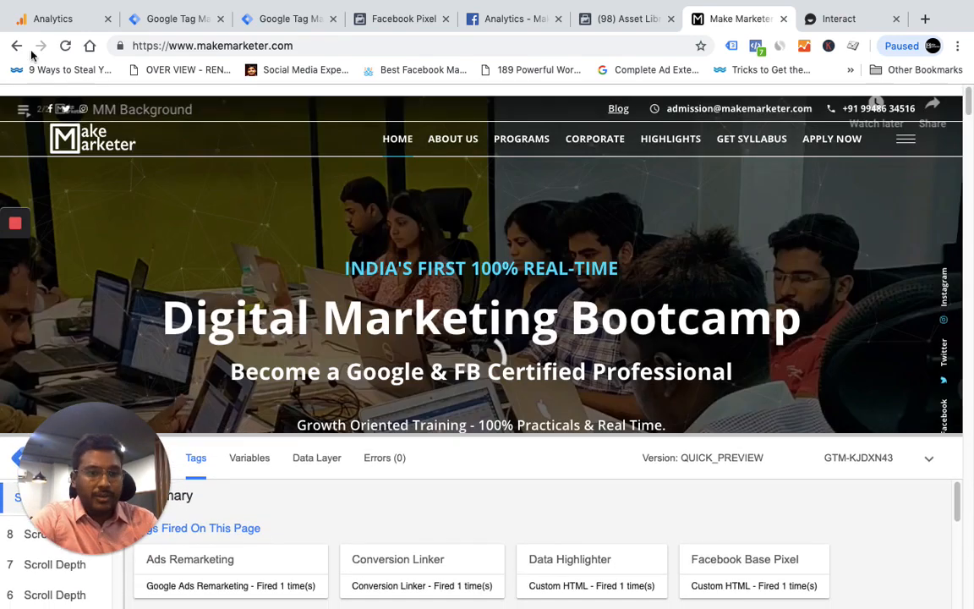
left_click(66, 46)
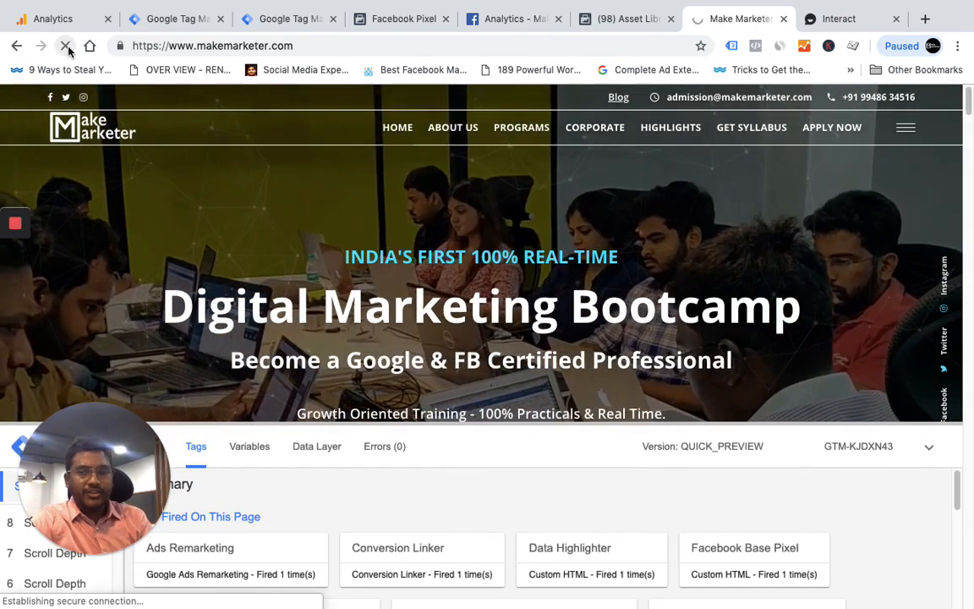
left_click(68, 46)
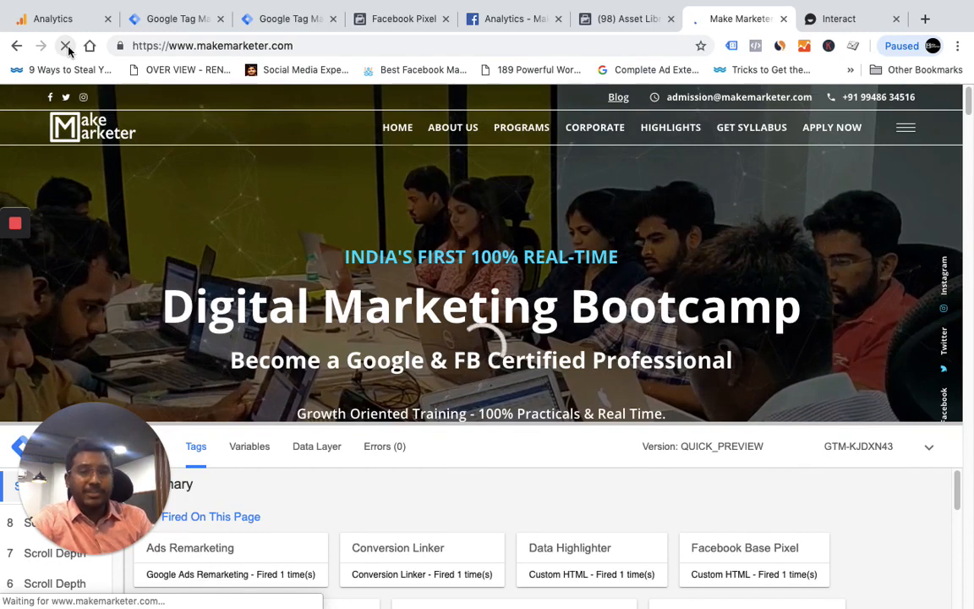
left_click(66, 46)
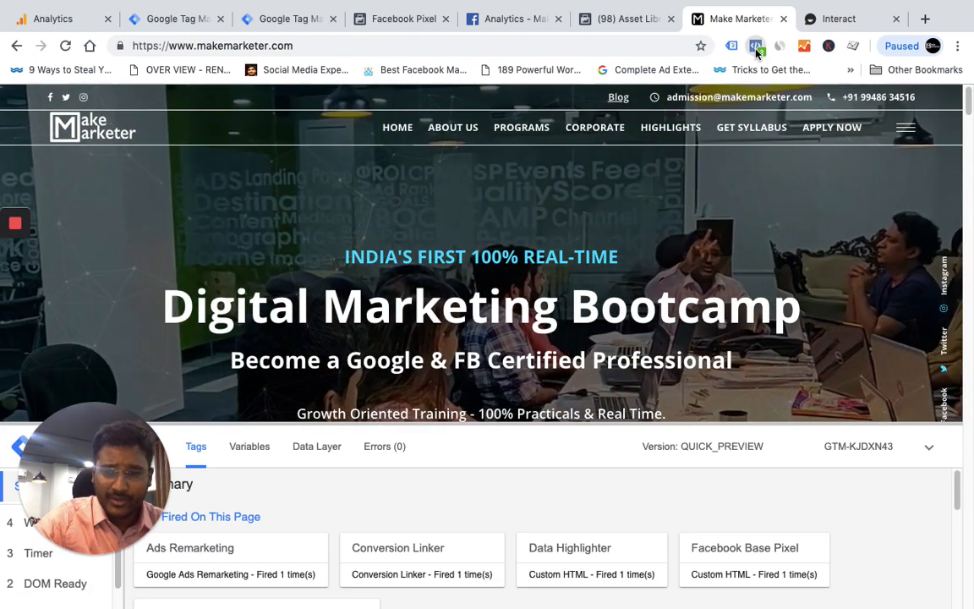
Step: With Pixel Helper showing, scroll the homepage to the bottom so scrollDepth and homepagecompleteScroll events fire
left_click(754, 46)
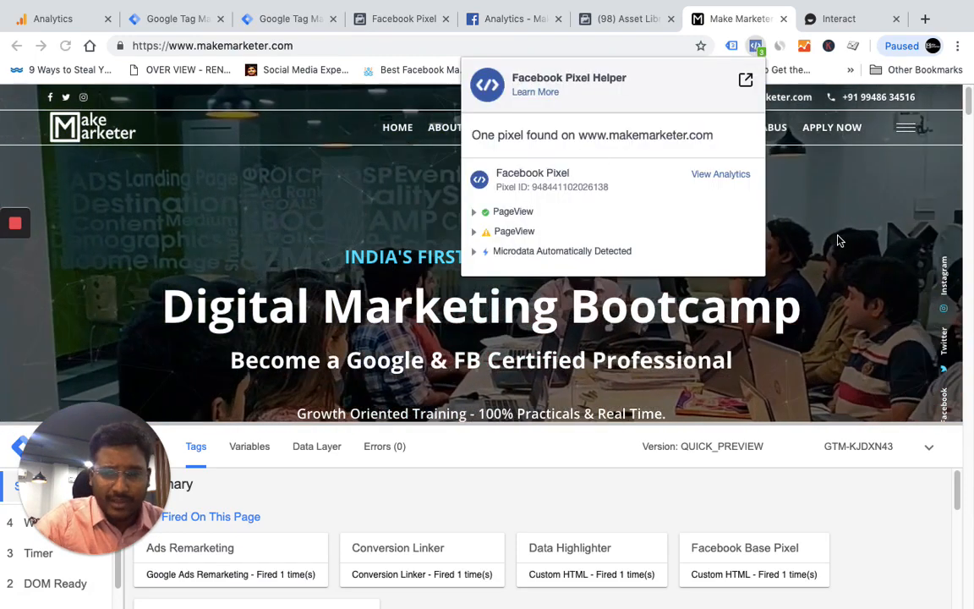
scroll("down", 3)
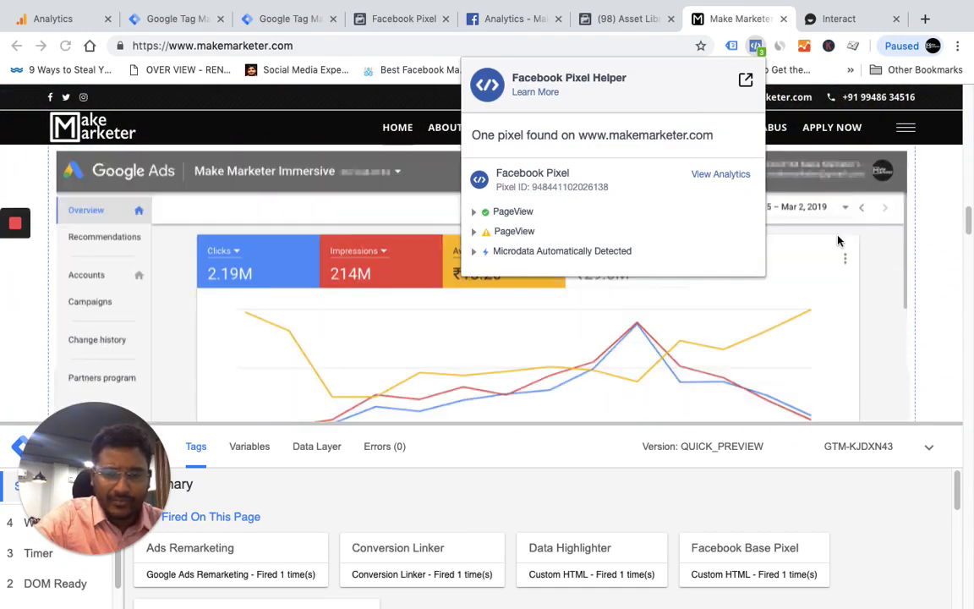
scroll("down", 3)
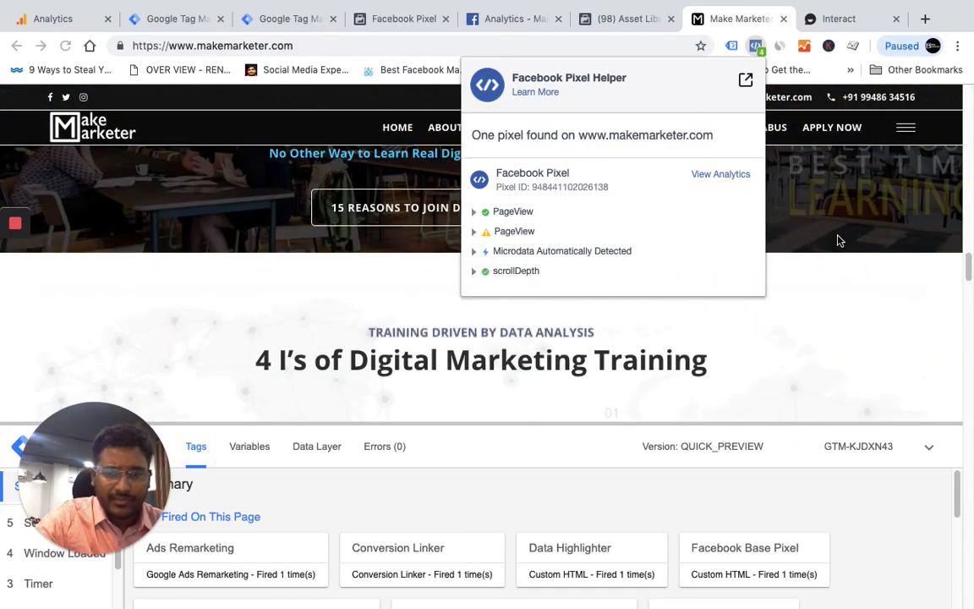
left_click(516, 271)
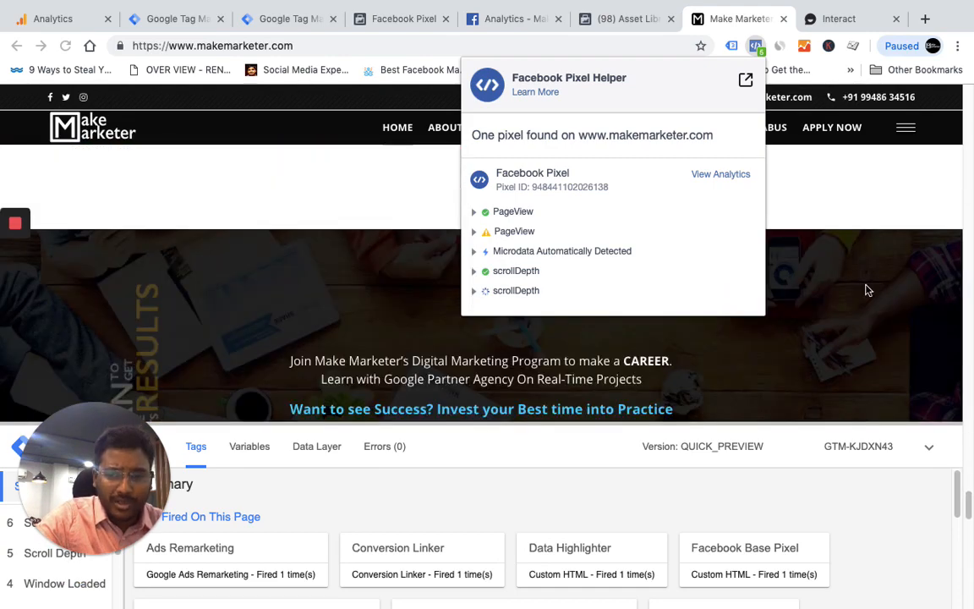
scroll("down", 3)
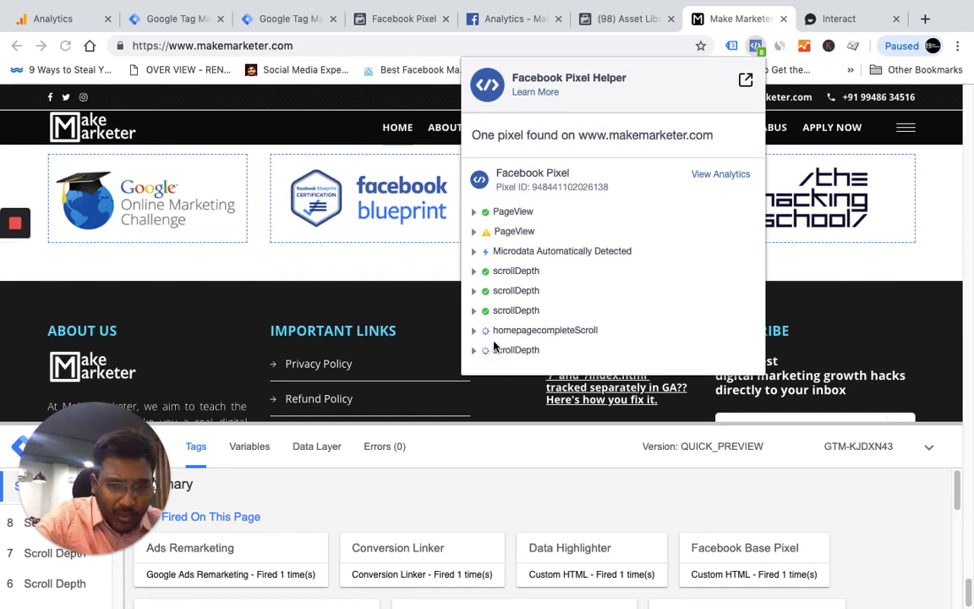
left_click(288, 19)
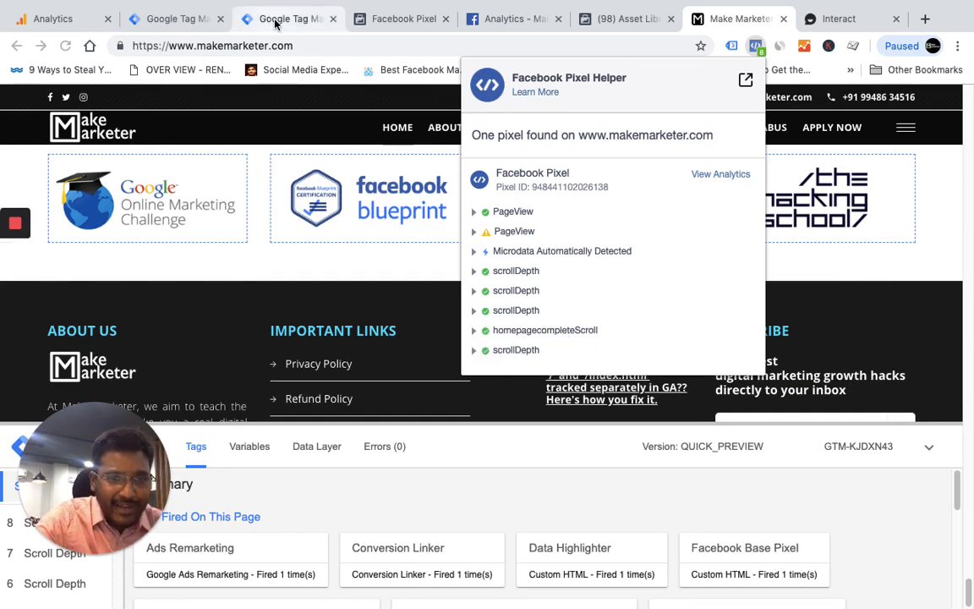
Step: Compare the tag's fbq code with Pixel Helper's expanded homepagecompleteScroll event showing depth: 100
left_click(287, 18)
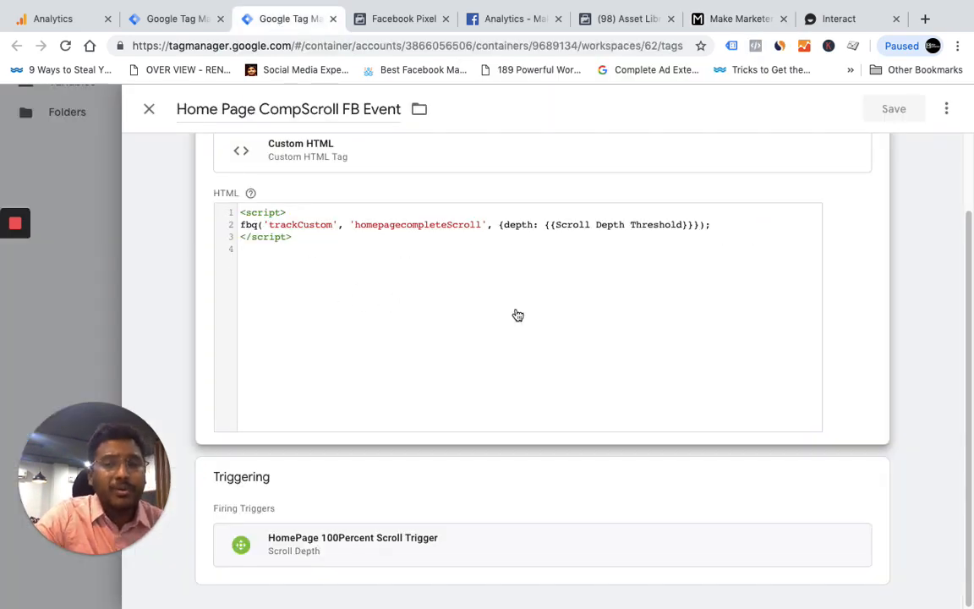
mouse_move(553, 399)
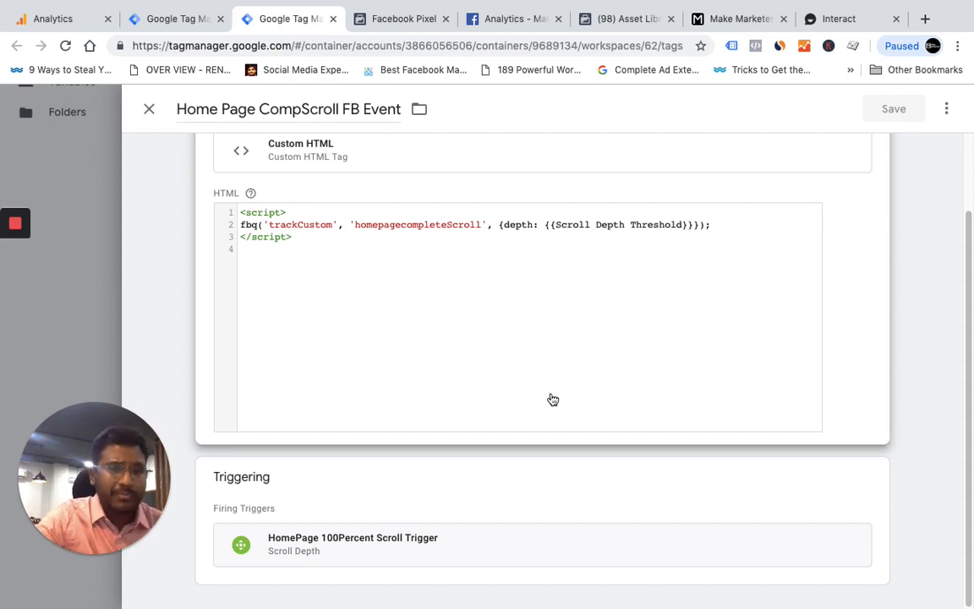
mouse_move(538, 206)
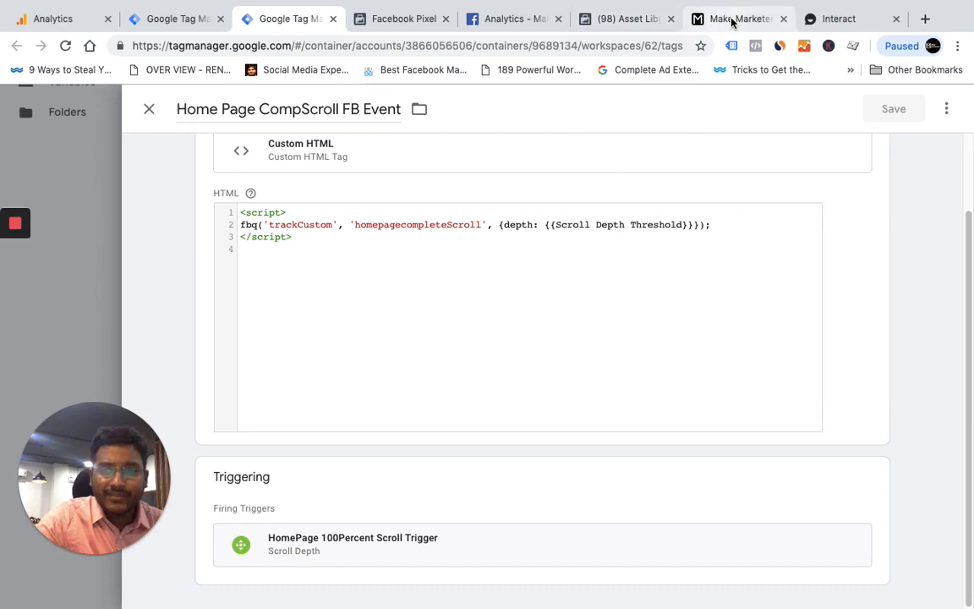
left_click(738, 19)
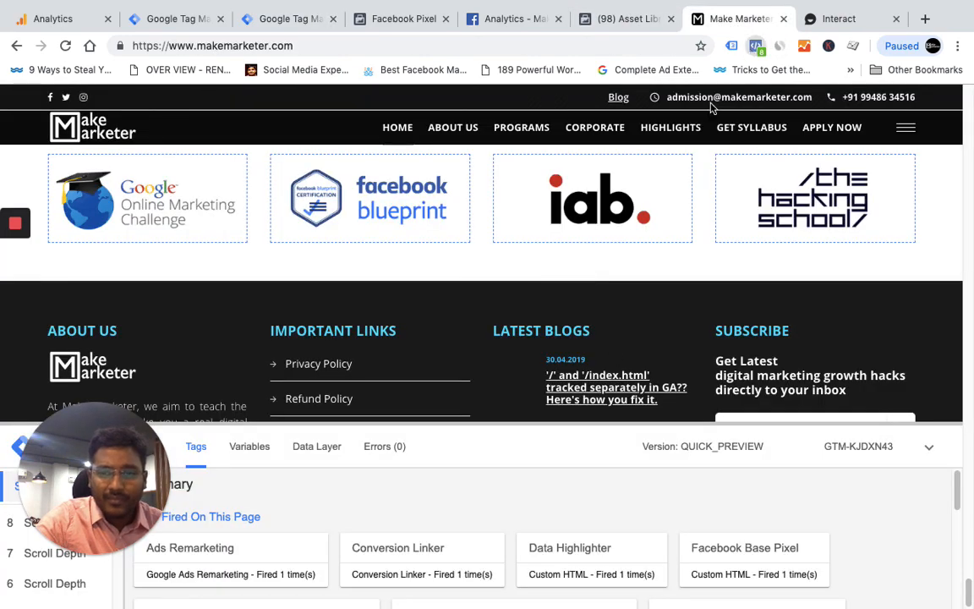
left_click(754, 45)
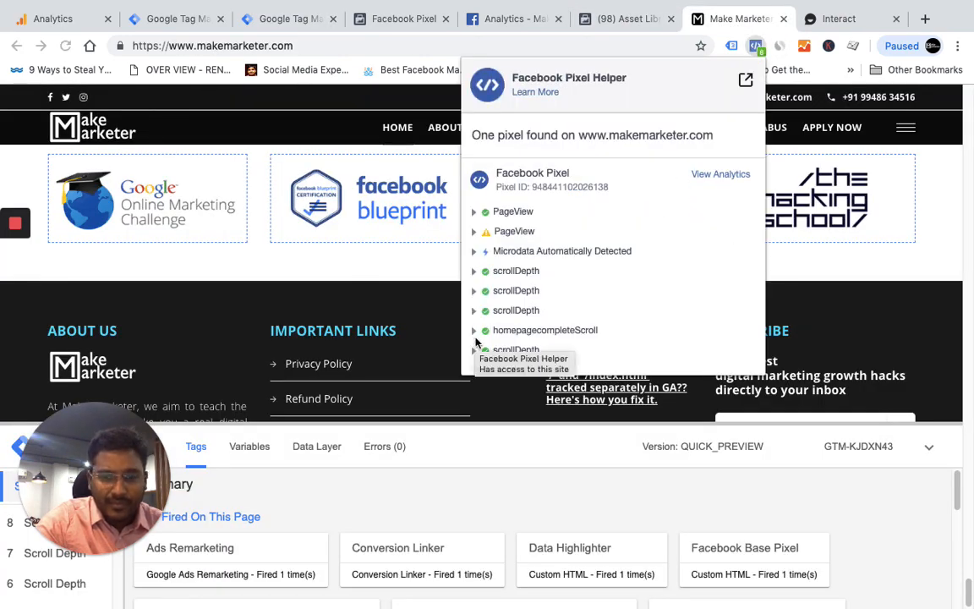
left_click(473, 329)
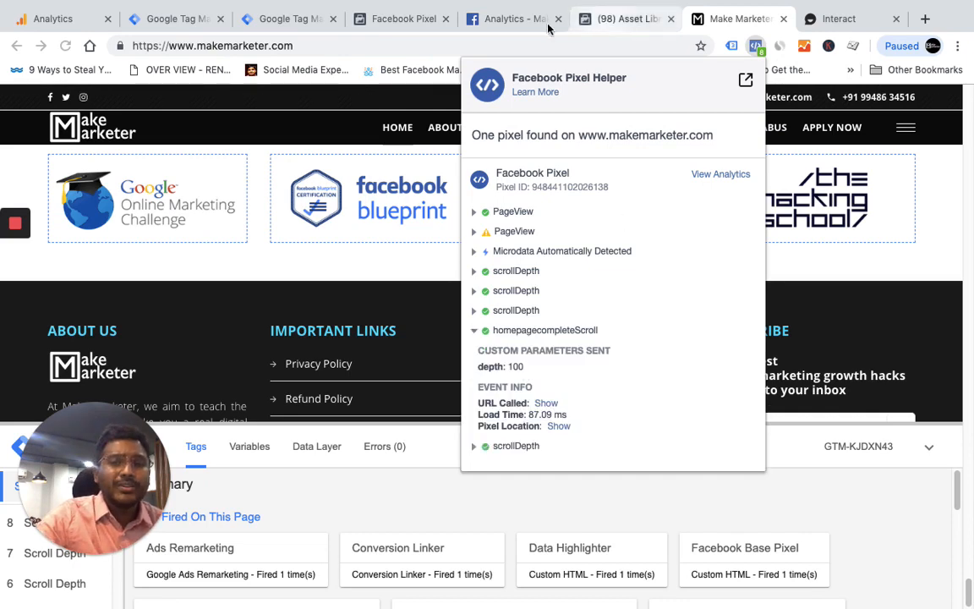
left_click(507, 18)
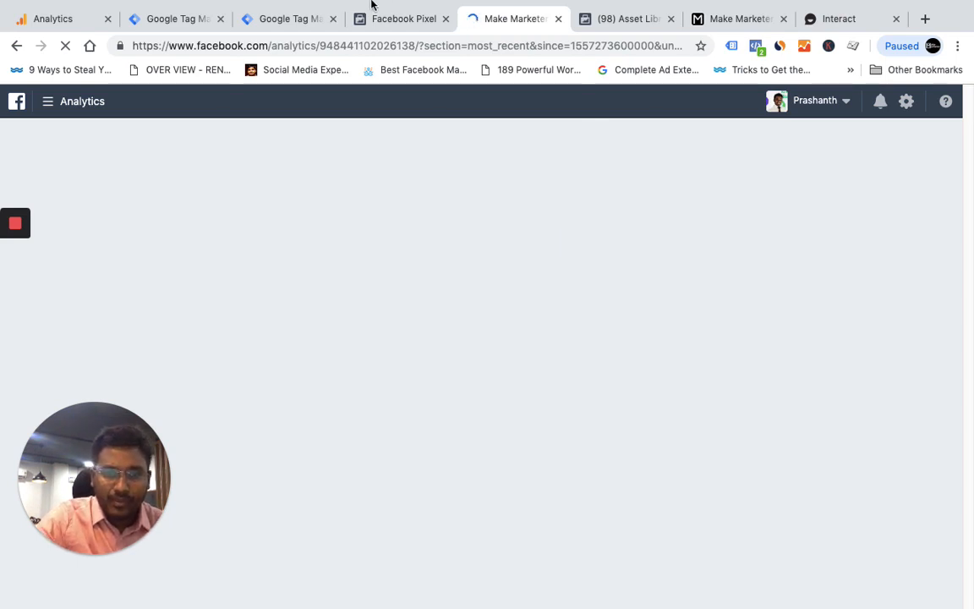
Step: Find homepagecompleteScroll in the pixel's Events Manager table, then move to the Analytics Event Debugging log
left_click(397, 19)
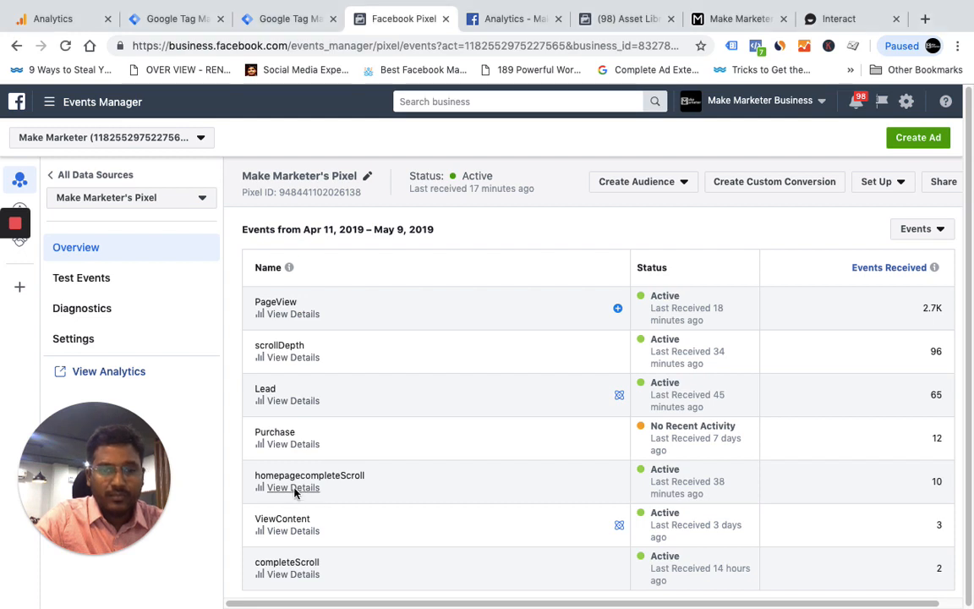
left_click(512, 18)
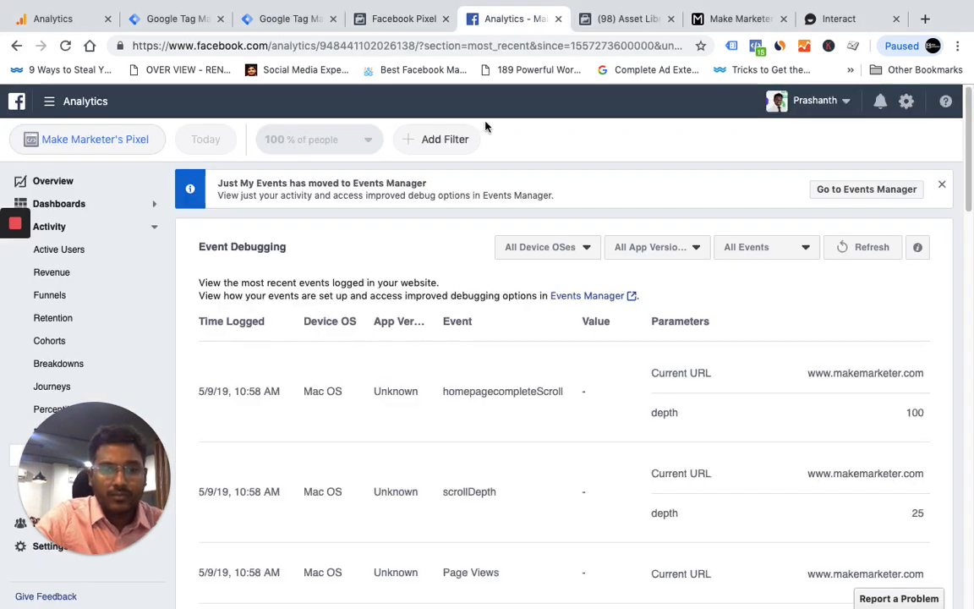
mouse_move(792, 341)
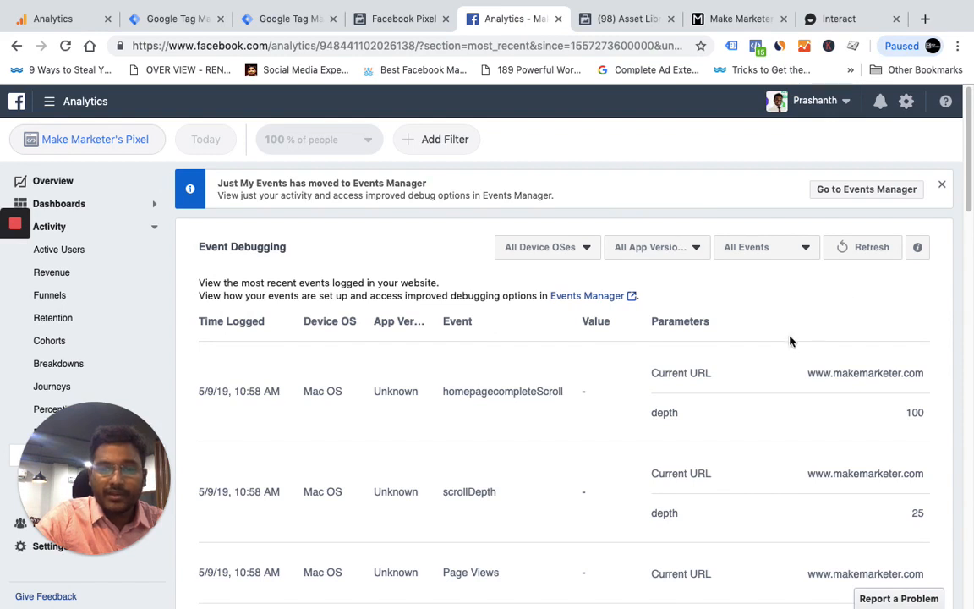
Step: Filter the Event Debugging log from All Events to homepagecompleteScroll only
left_click(764, 247)
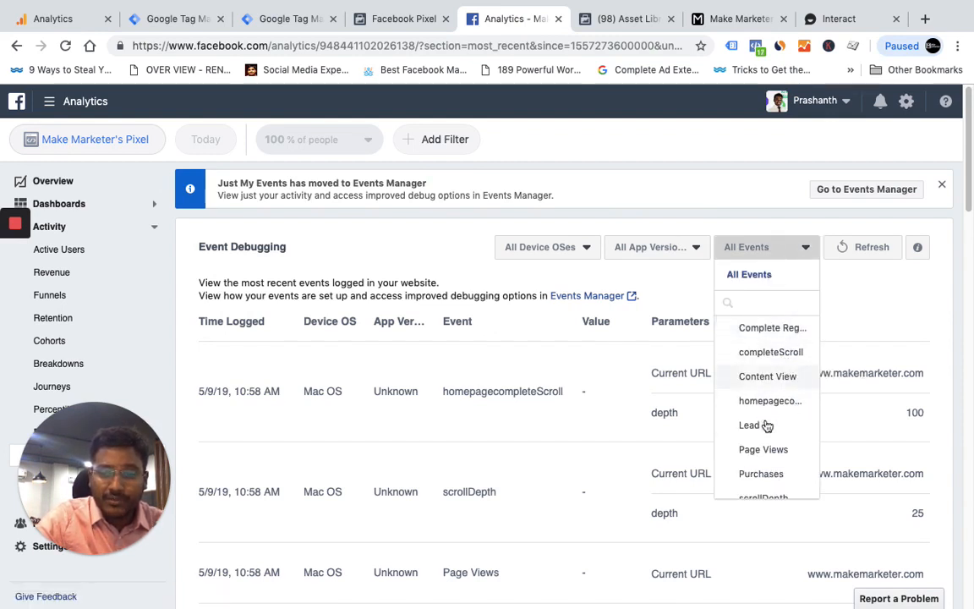
left_click(771, 399)
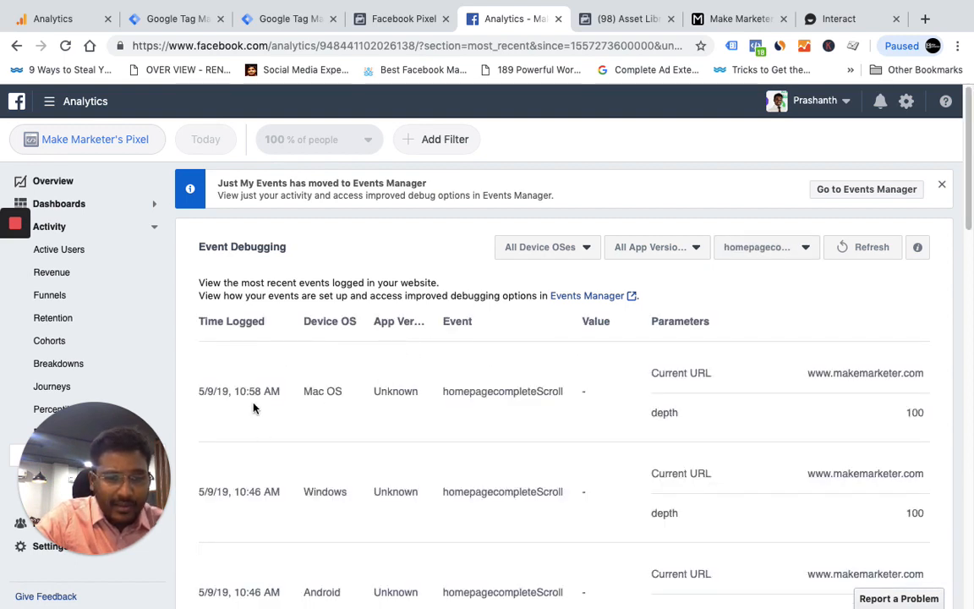
mouse_move(625, 328)
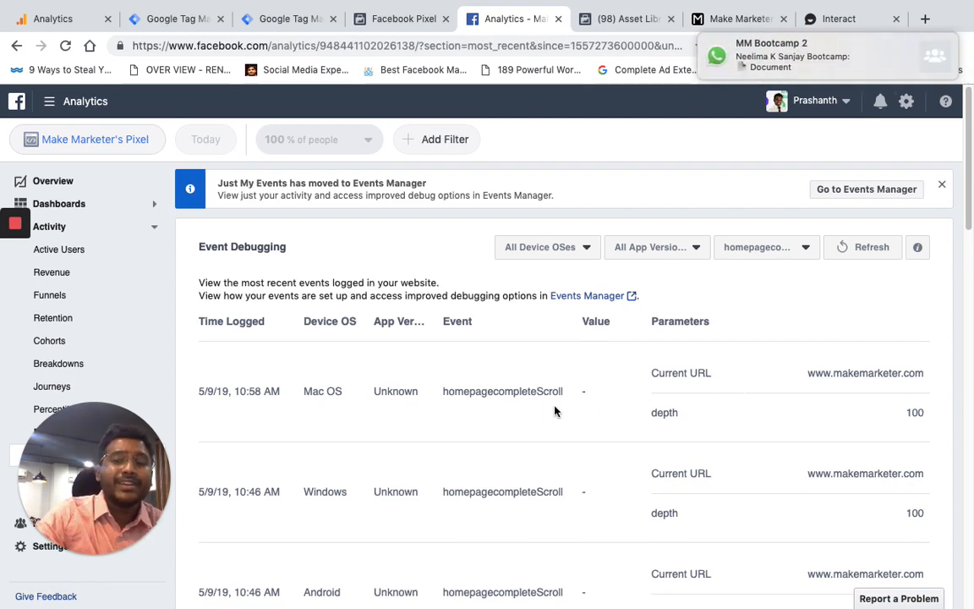
mouse_move(795, 56)
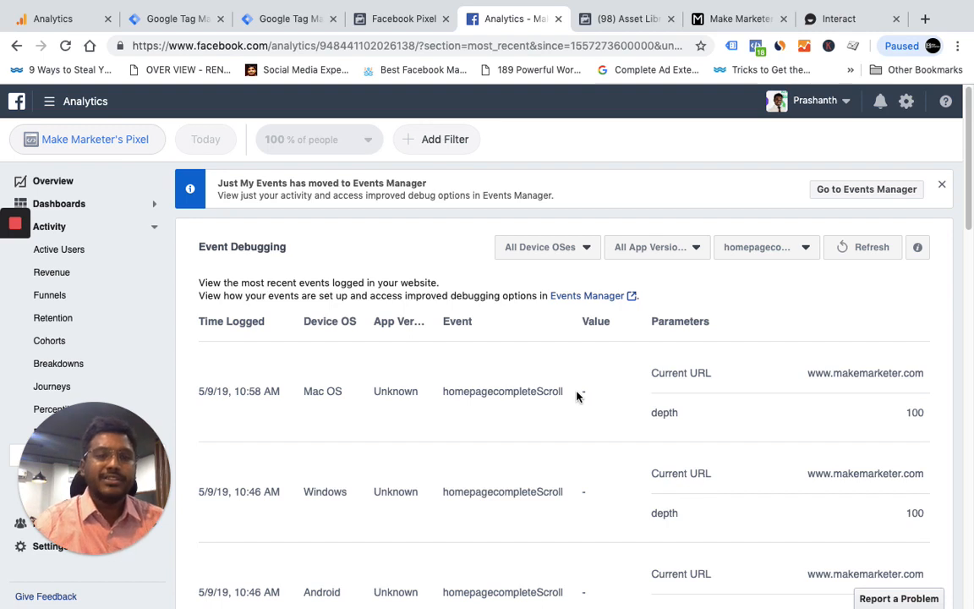
mouse_move(262, 269)
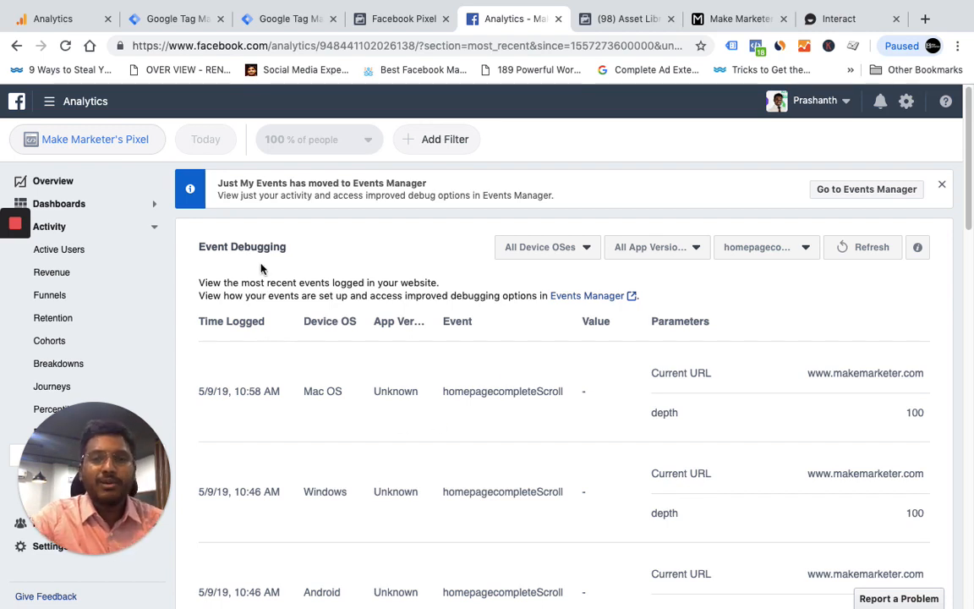